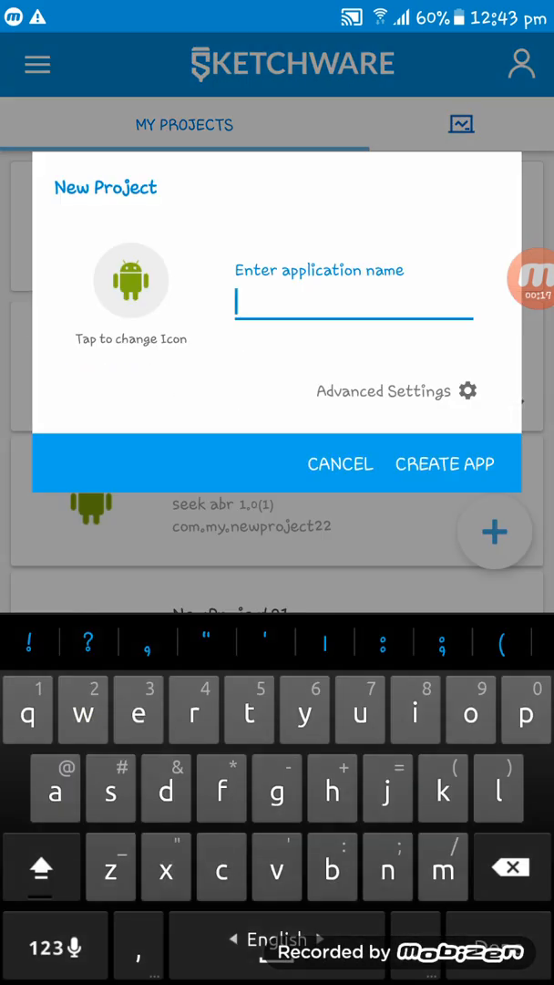
Step: Name the new app 'Car Games' and create the project
text(Car)
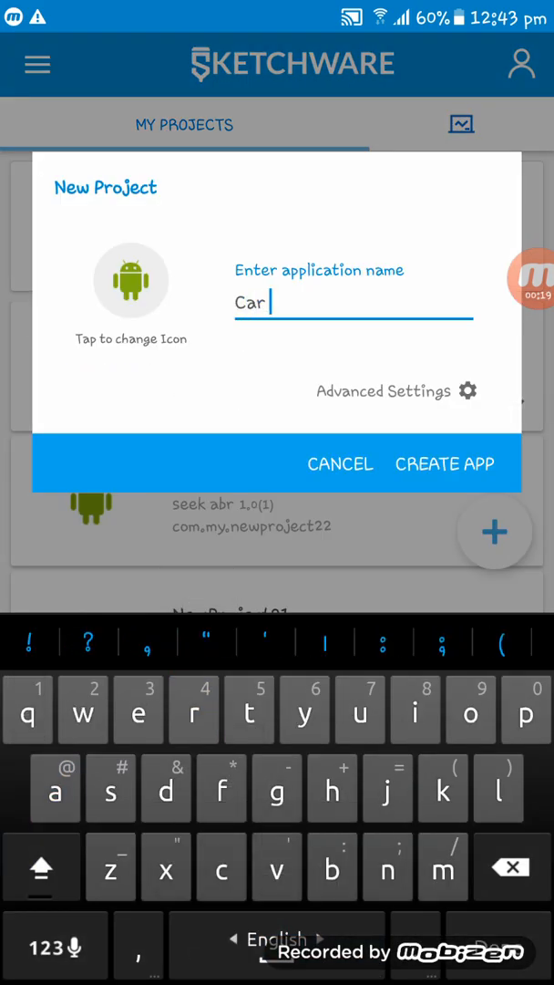
text(Gam)
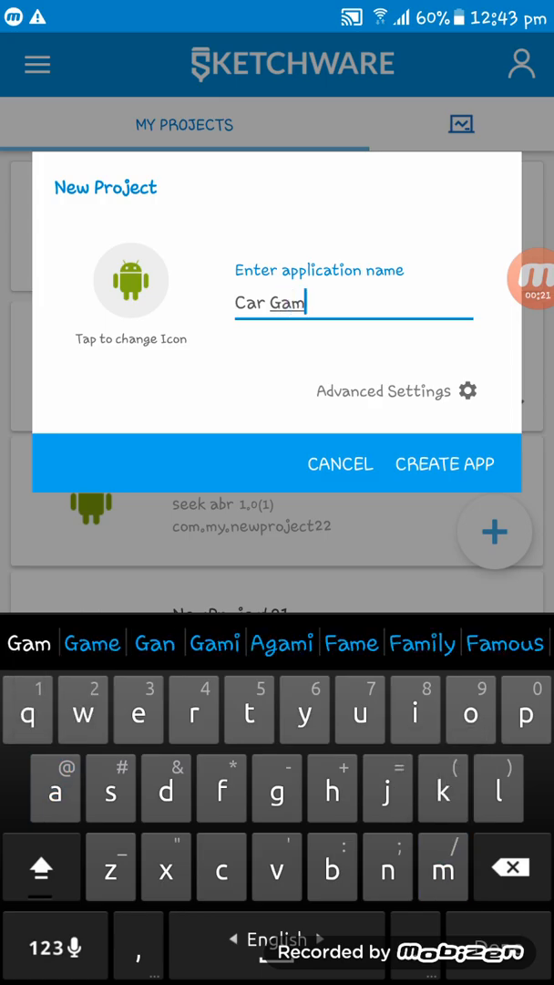
click(445, 463)
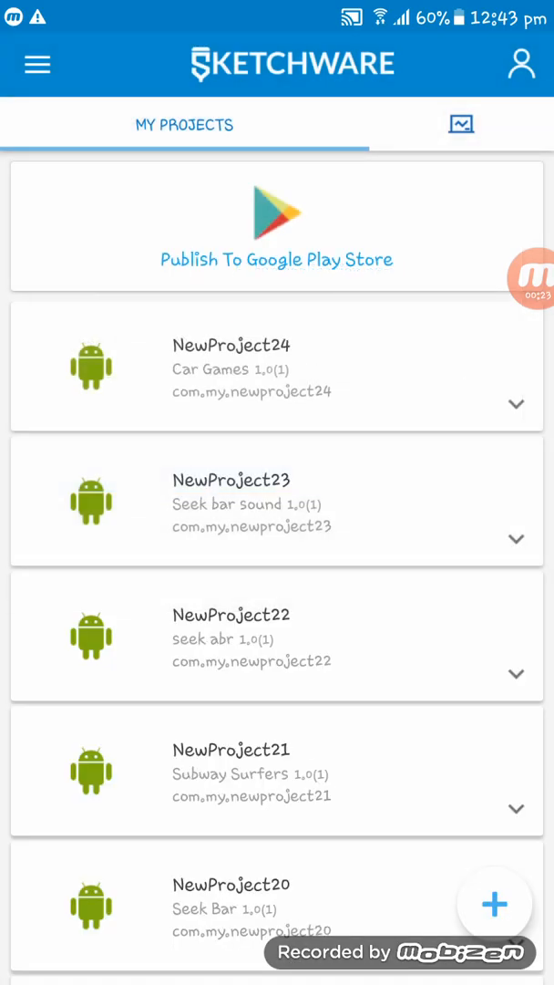
Step: Open the Car Games project and add a horizontal linear layout matching the parent's height
click(230, 368)
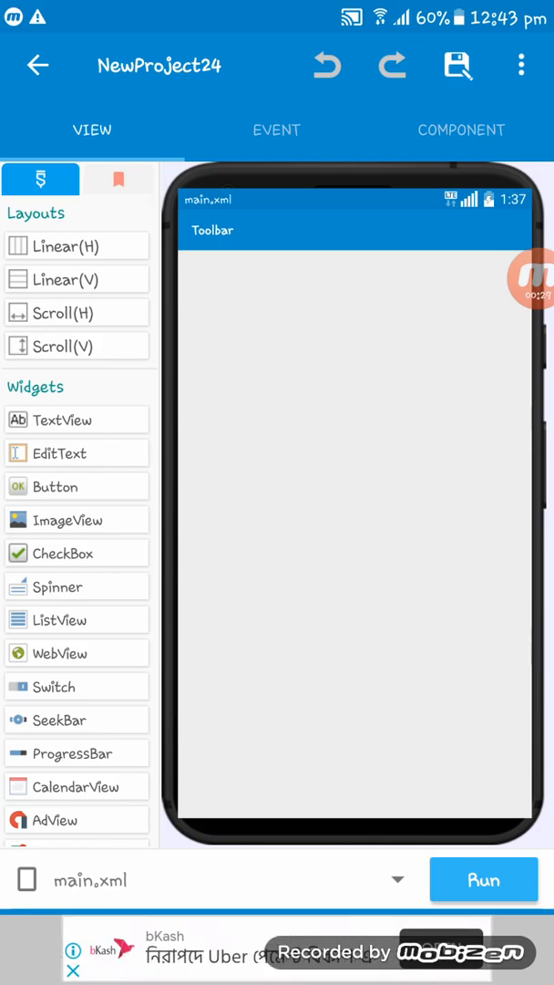
click(355, 264)
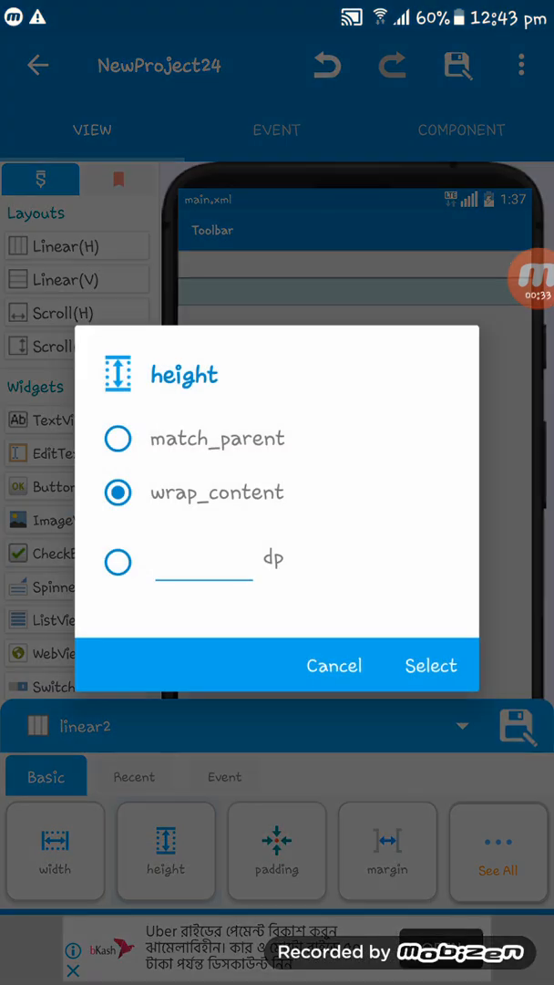
click(118, 439)
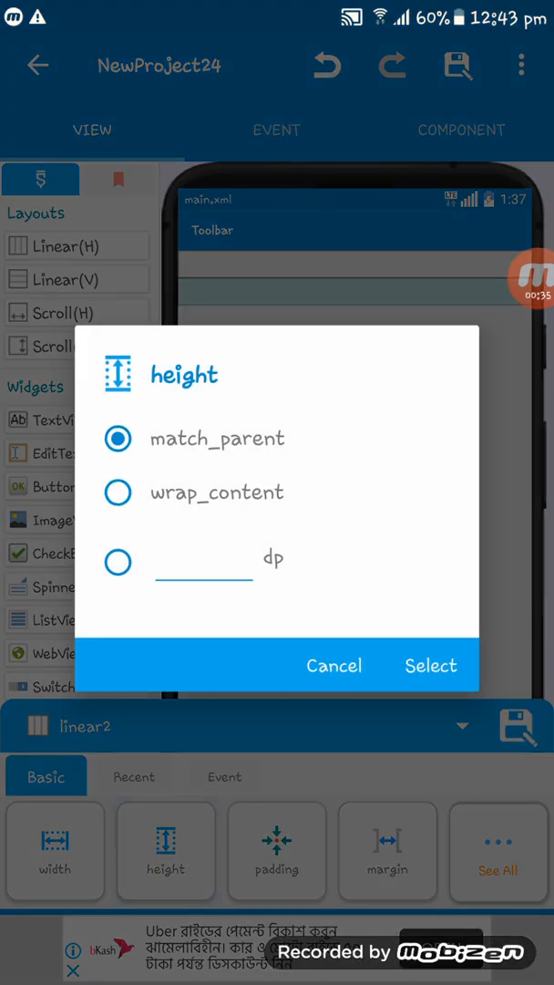
click(431, 665)
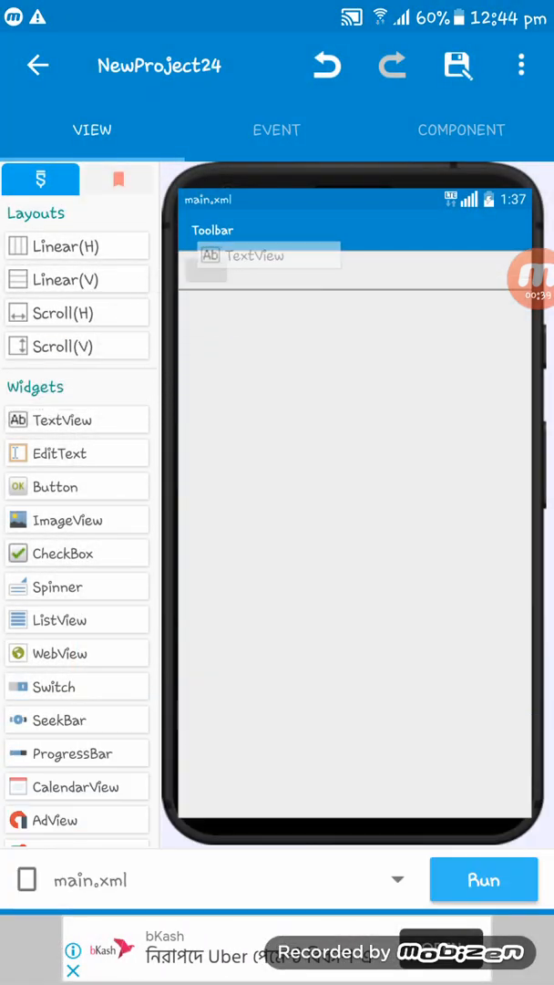
Step: Add a TextView to the top row and set the button's text size to 20sp
click(265, 255)
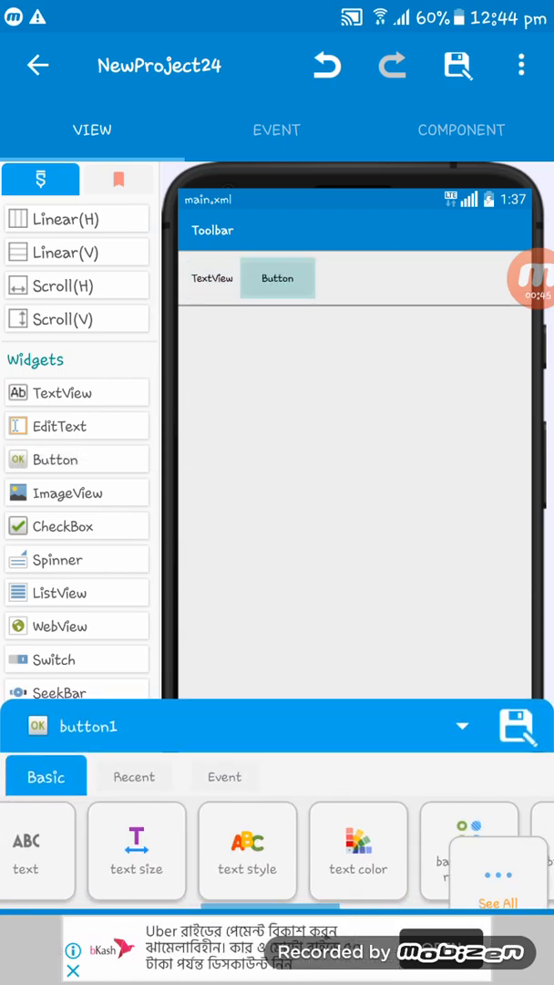
click(137, 852)
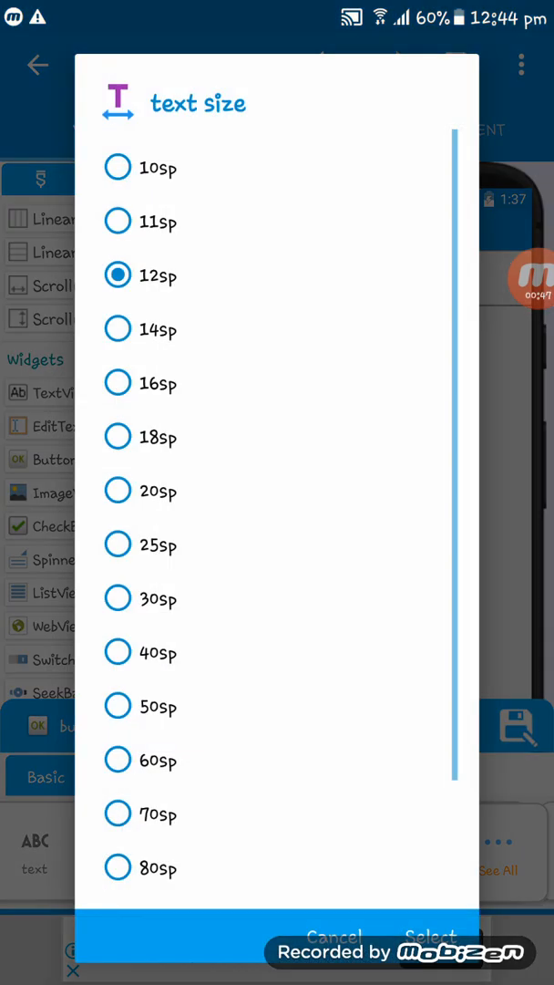
click(118, 490)
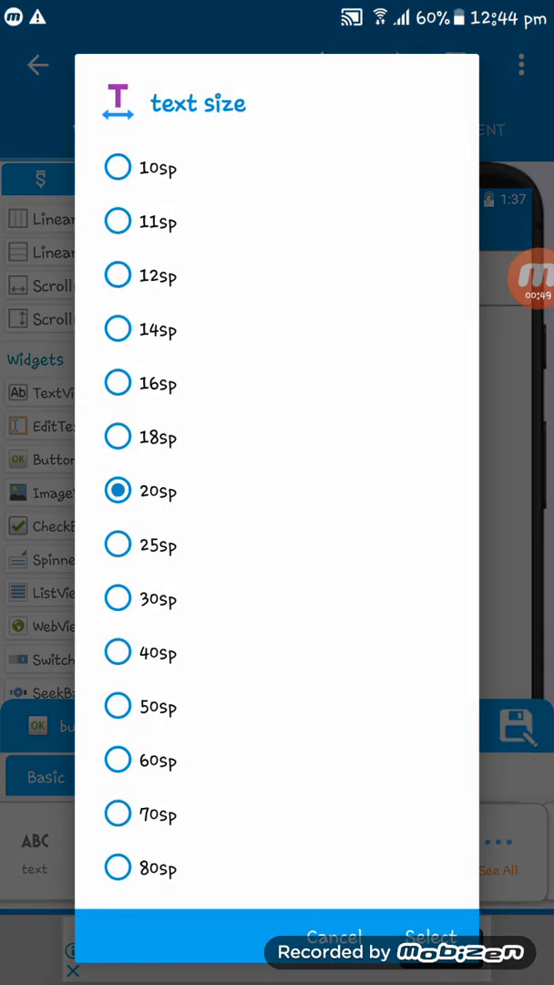
click(432, 937)
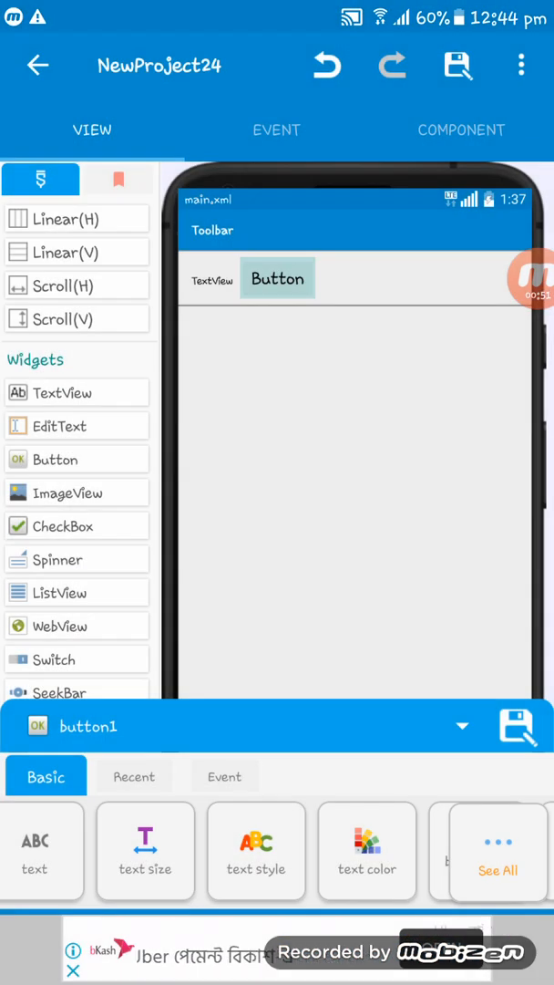
click(145, 851)
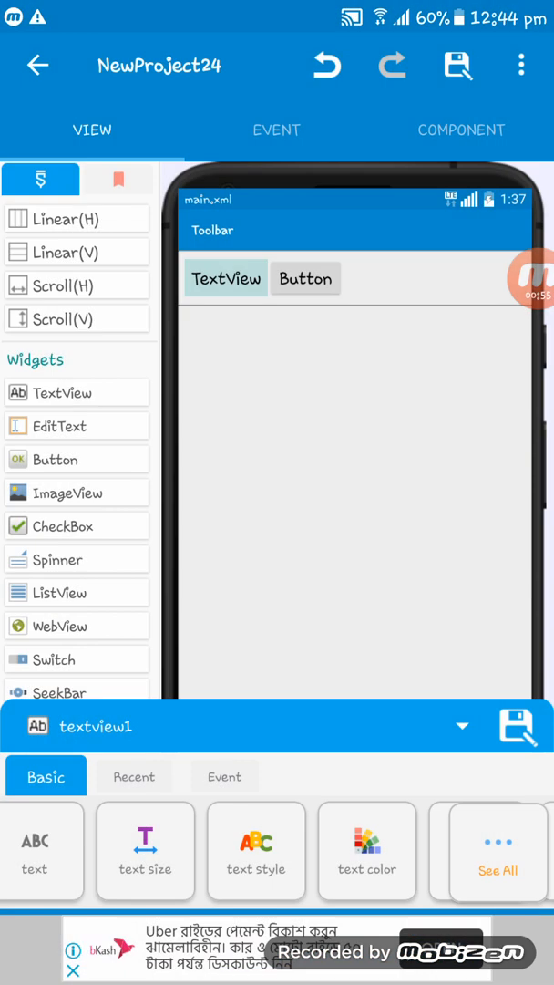
Step: Set the TextView's text to 'Car Game' and the button's text to 'Start'
click(33, 851)
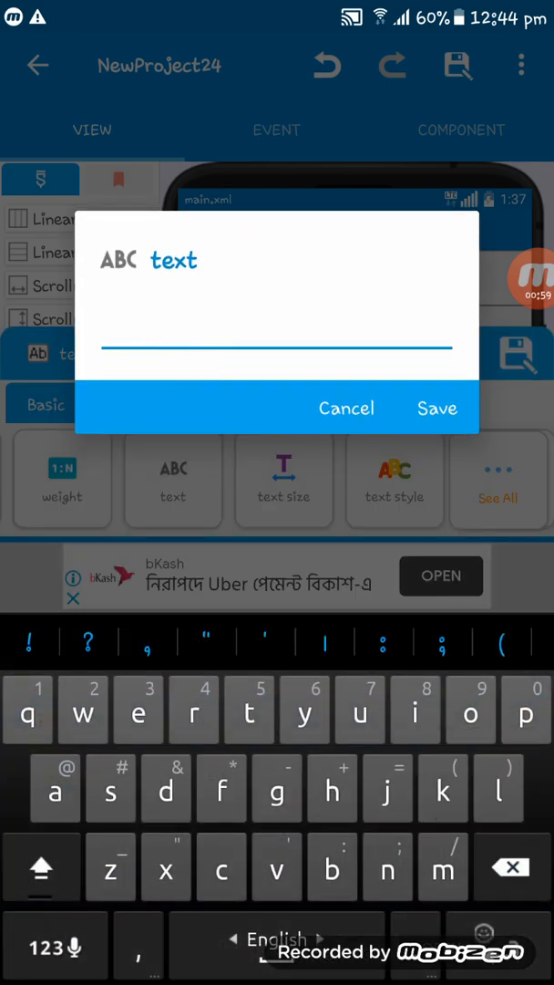
click(41, 866)
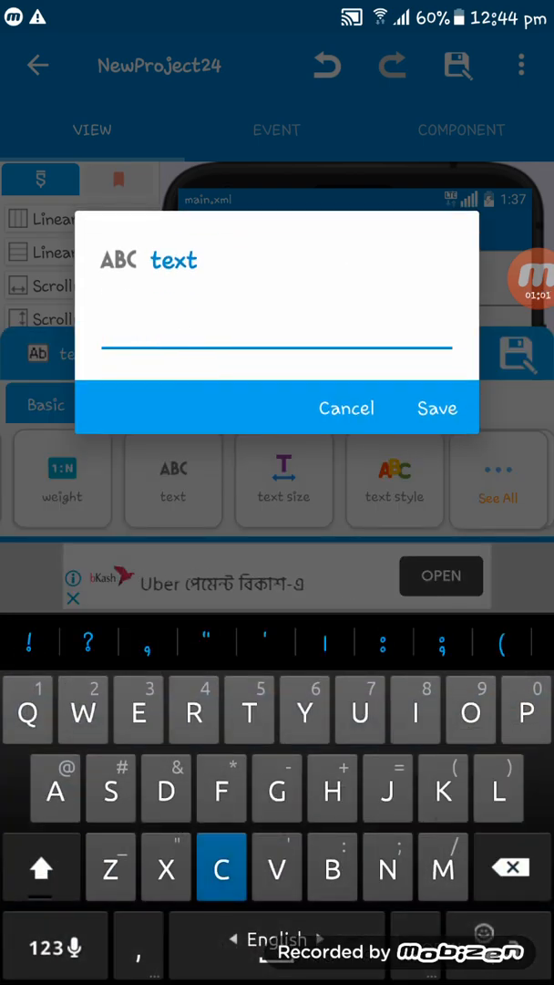
text(Car)
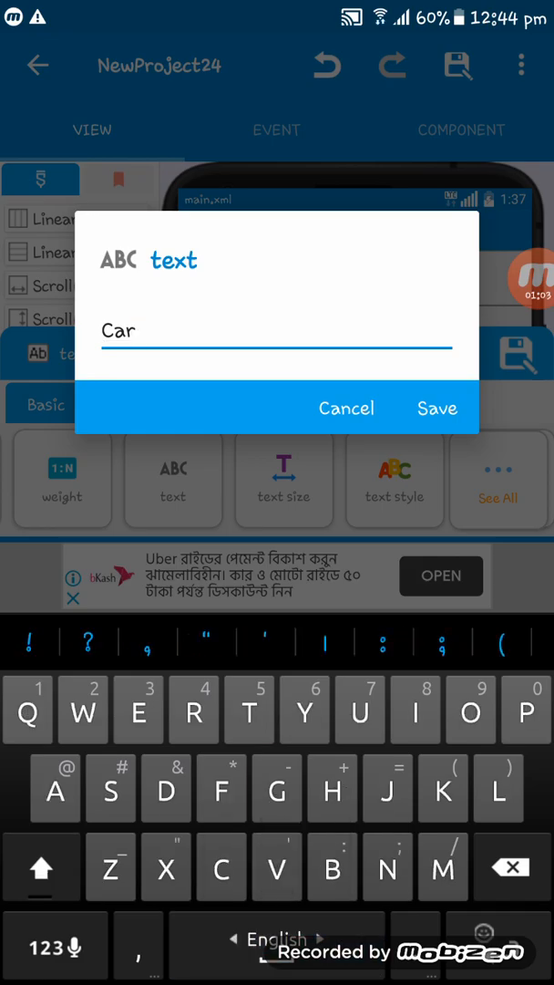
text(Game)
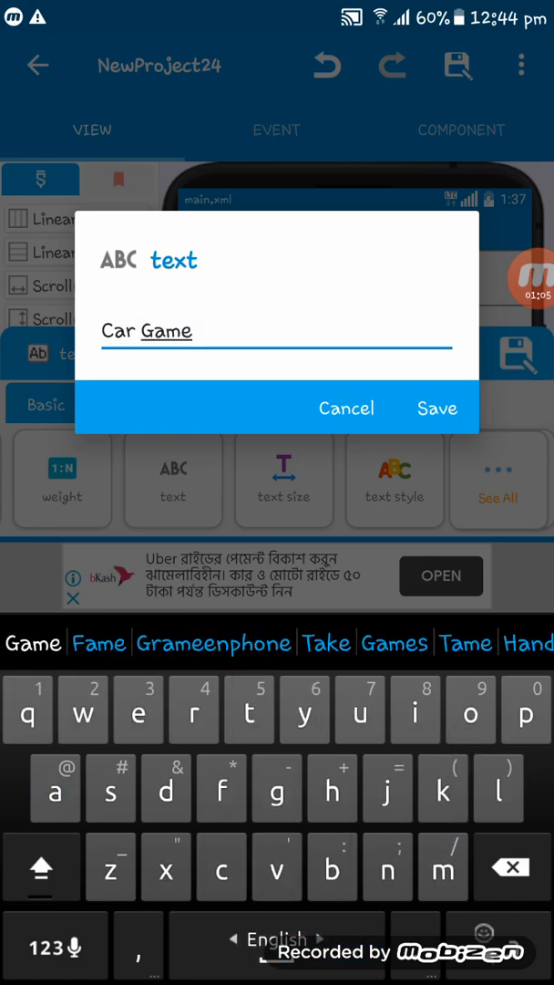
click(437, 407)
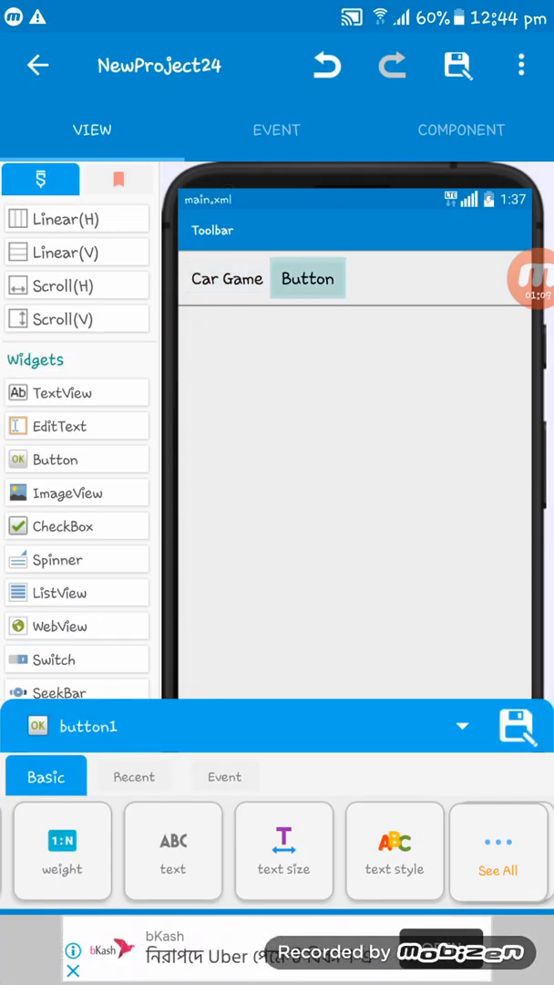
click(173, 851)
text(S)
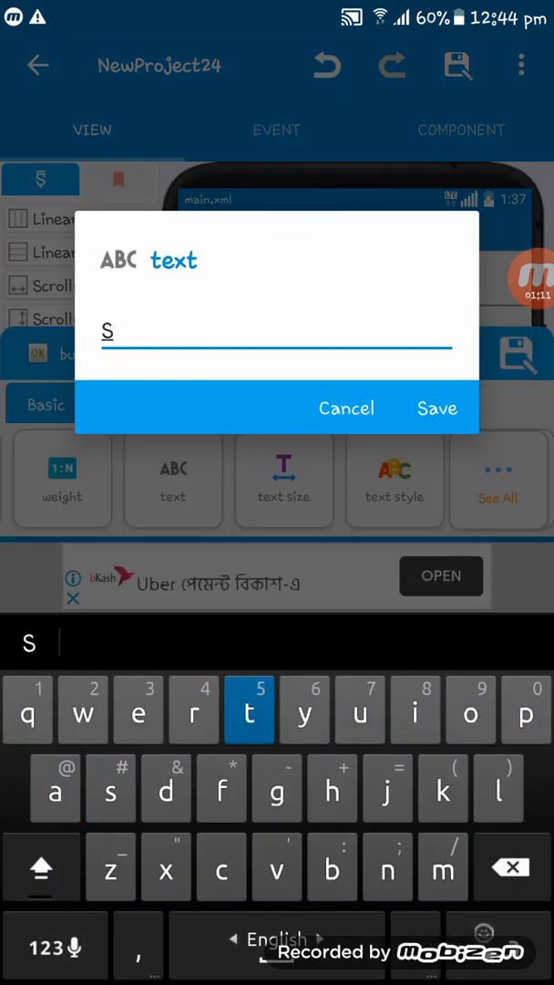
click(437, 408)
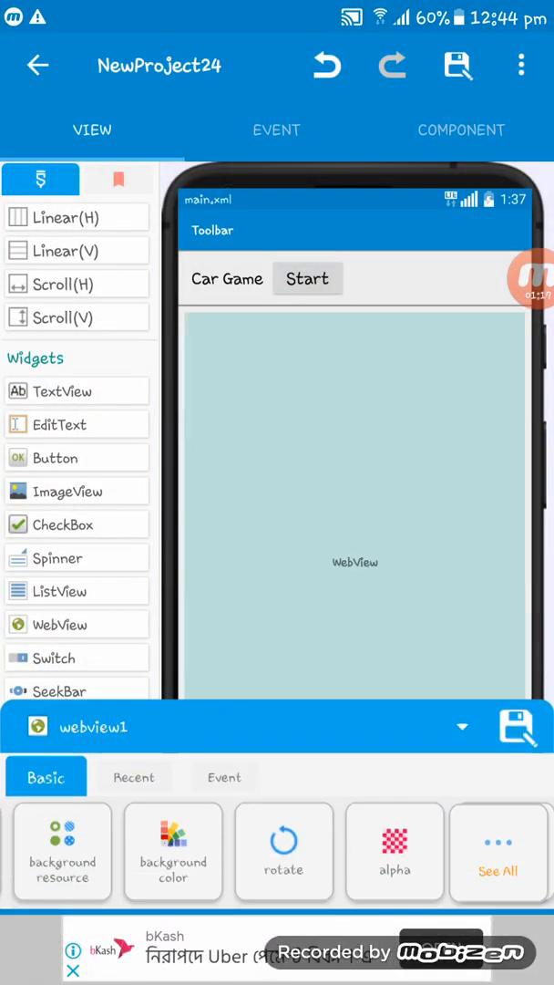
Step: Open button1's onClick event from the View events list
click(277, 129)
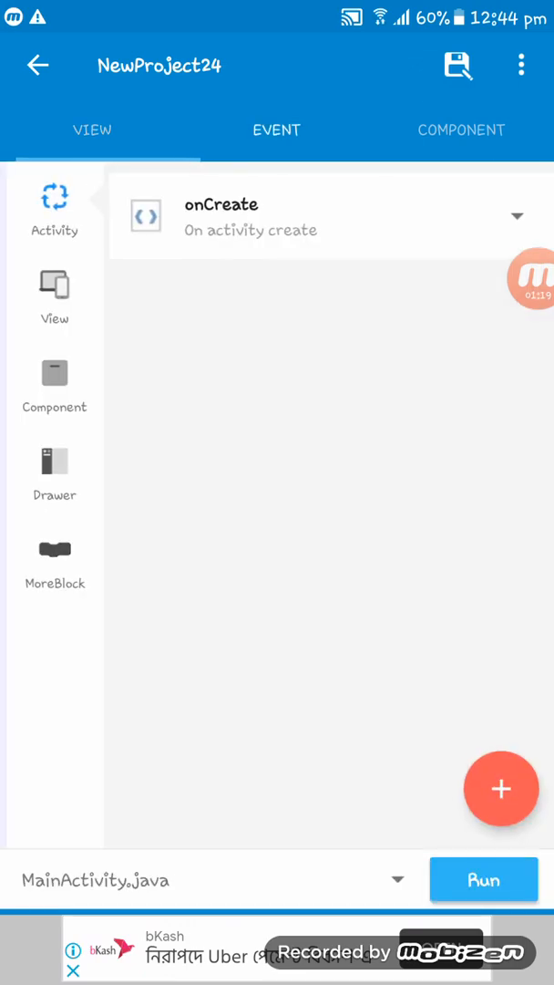
click(276, 131)
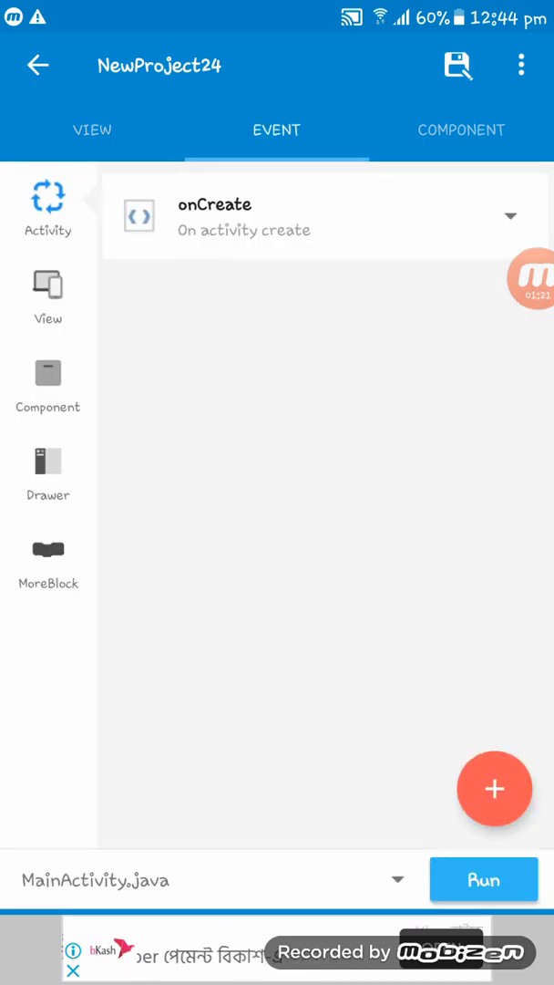
click(47, 287)
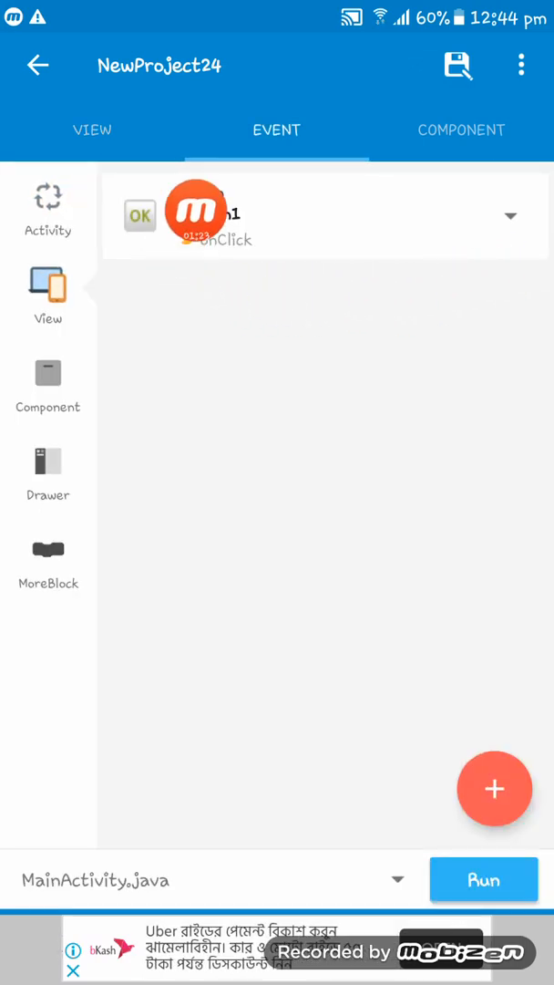
click(324, 216)
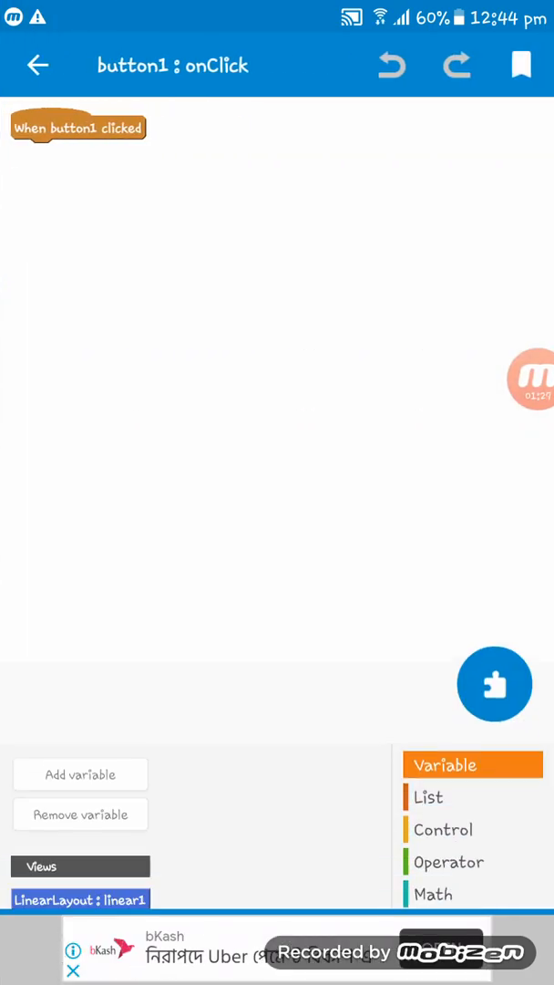
click(430, 800)
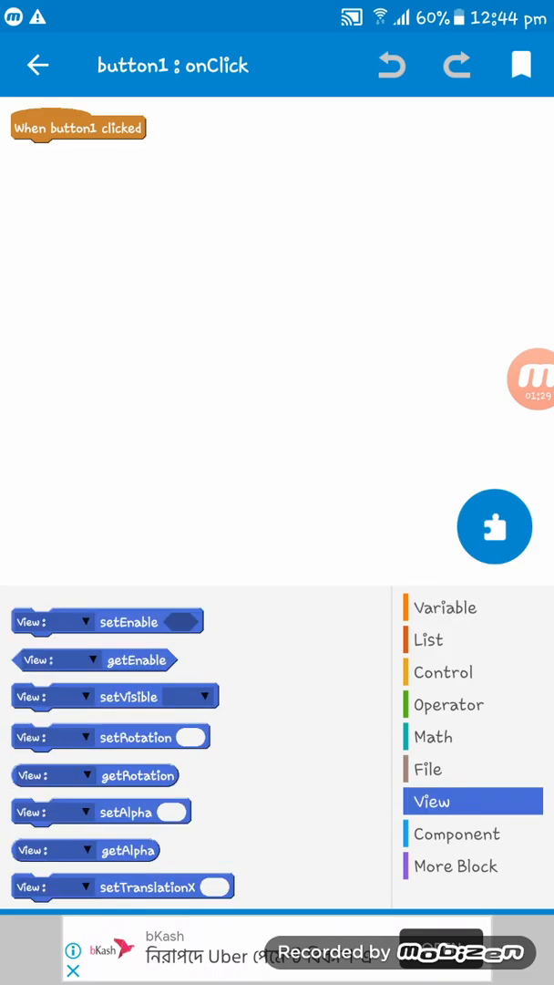
scroll(down, 3)
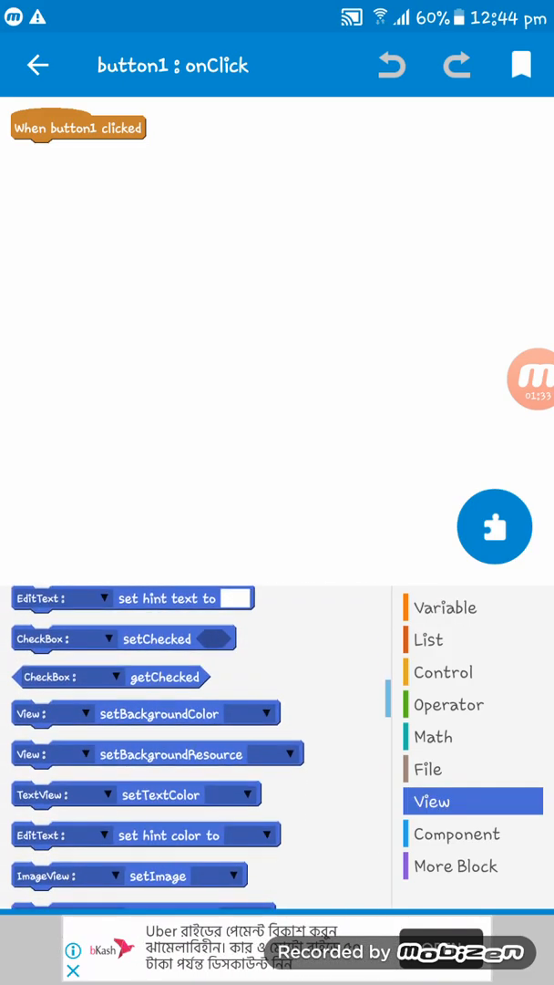
scroll(down, 3)
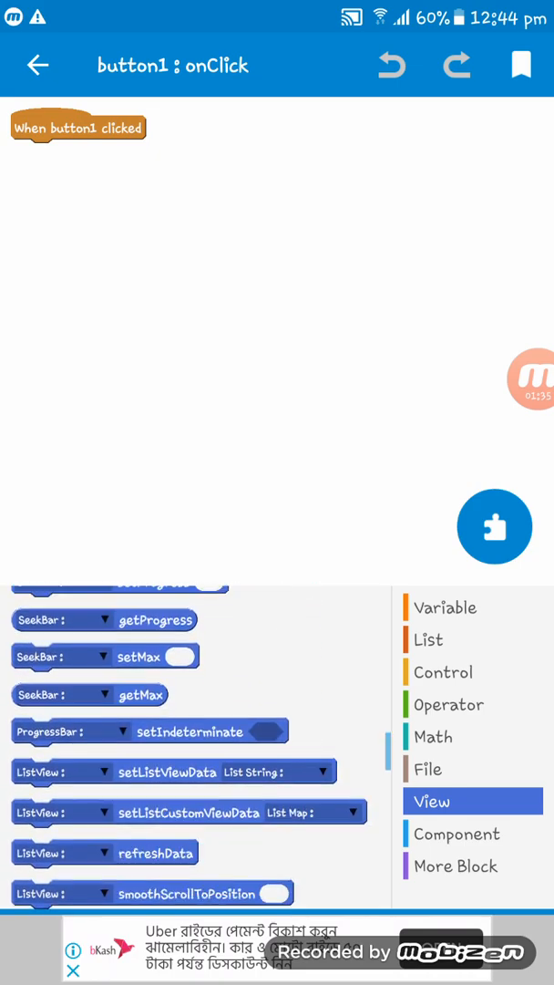
scroll(down, 3)
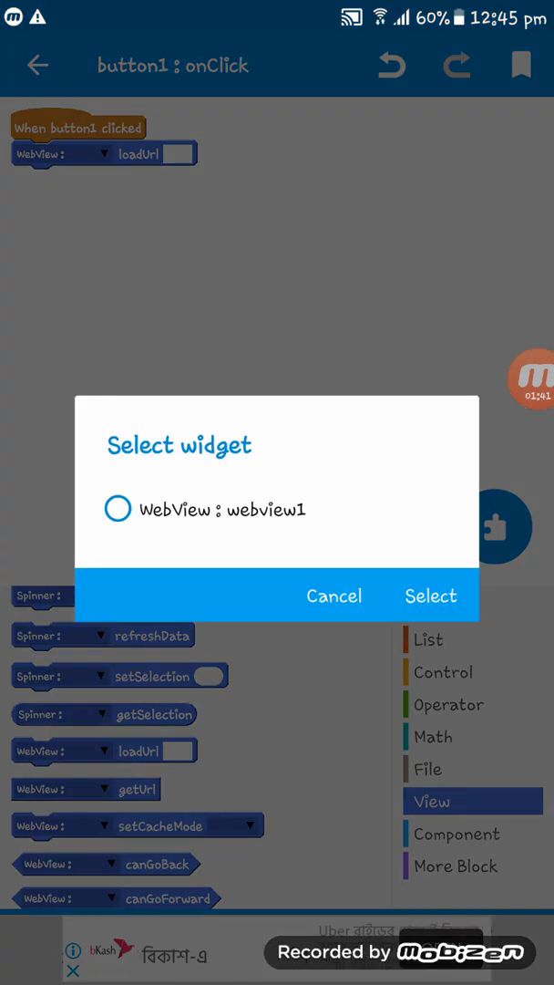
click(117, 509)
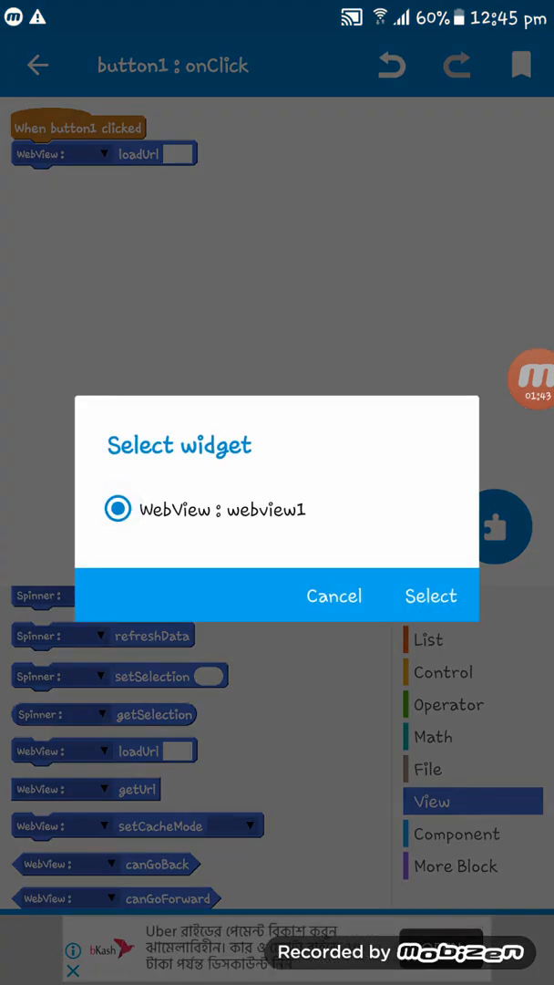
click(431, 596)
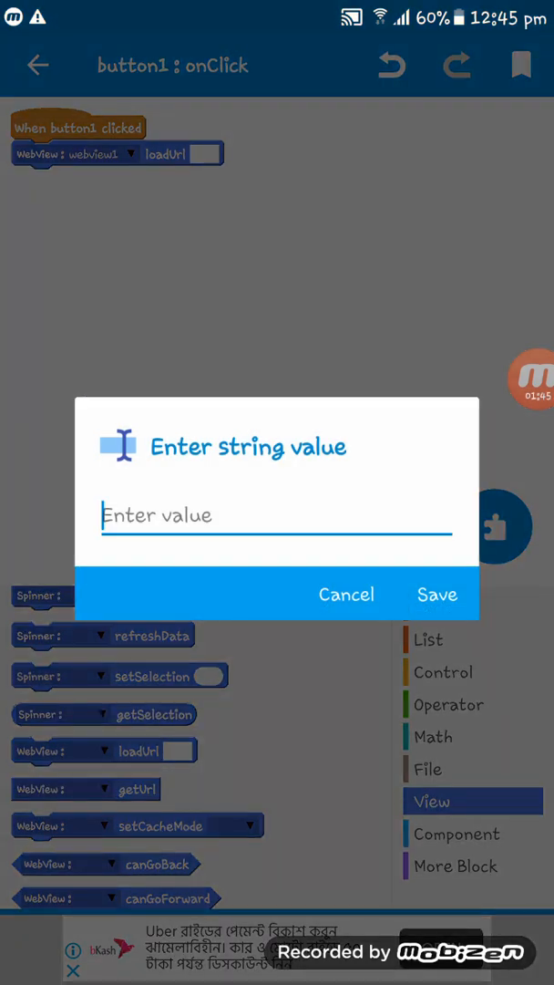
text(https://www.crazygames.com/t/car)
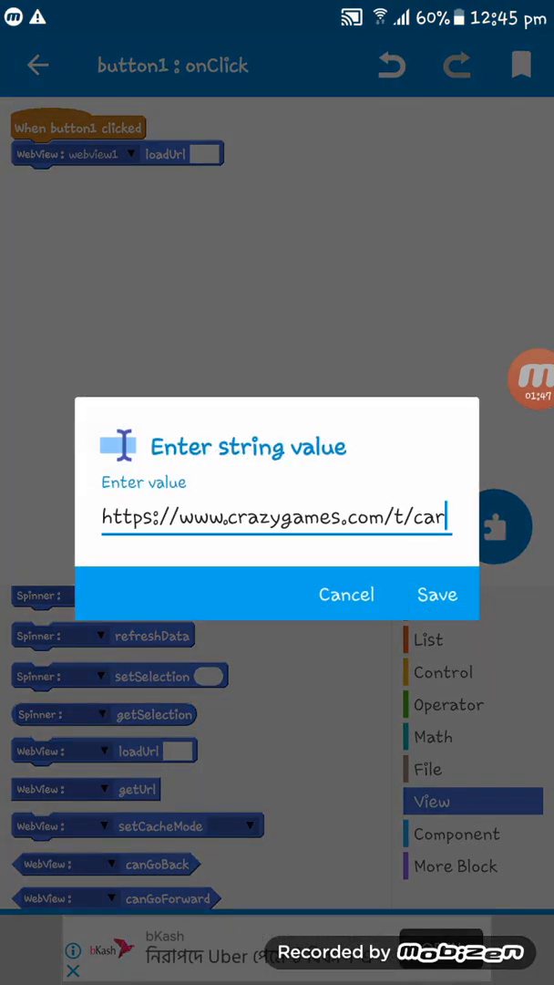
click(438, 593)
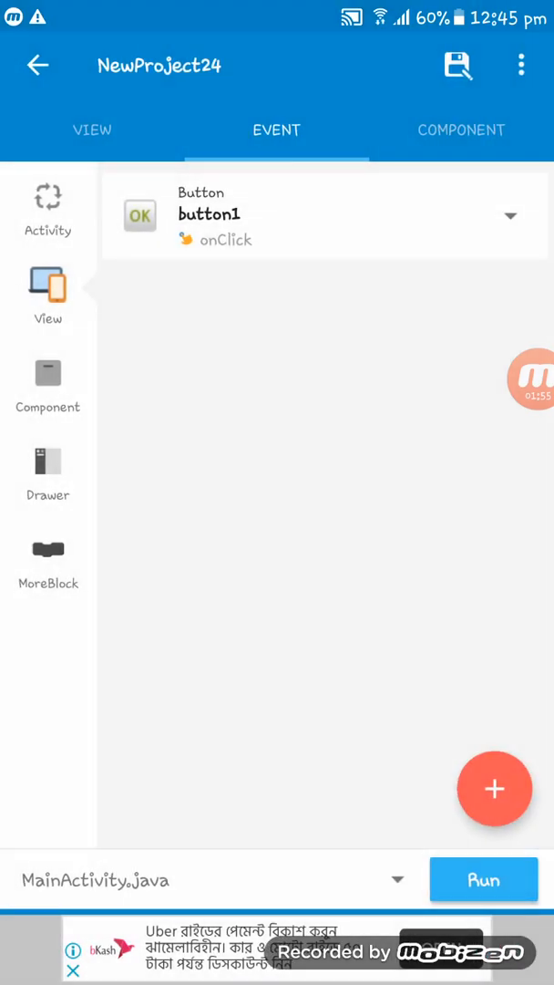
Step: Add a textview1 setText block reading 'Playing' under the loadUrl block
click(319, 215)
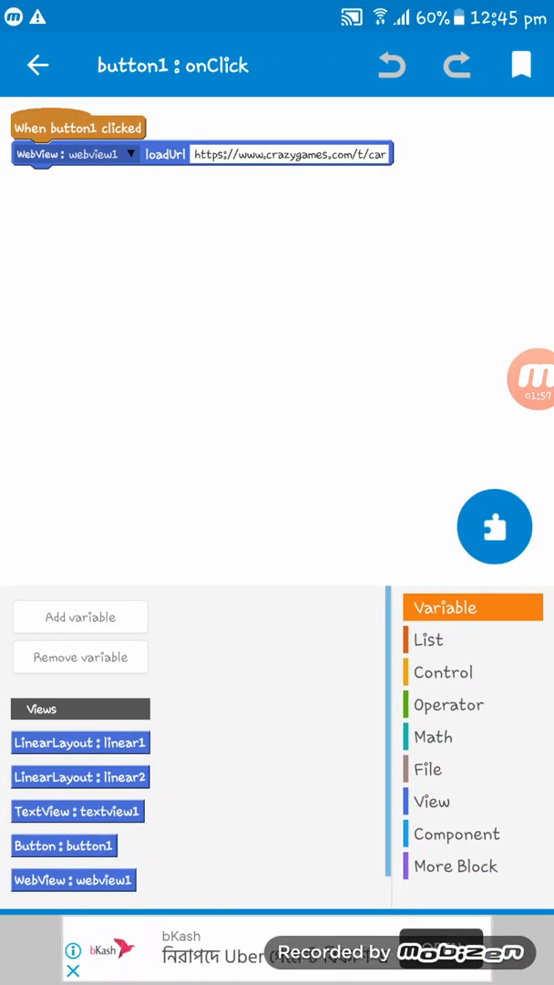
click(431, 801)
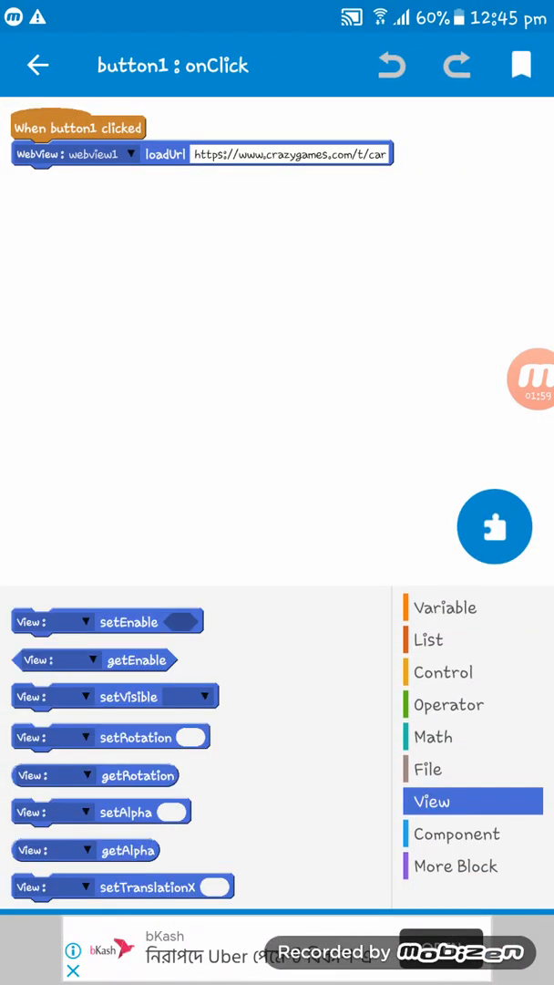
scroll(down, 3)
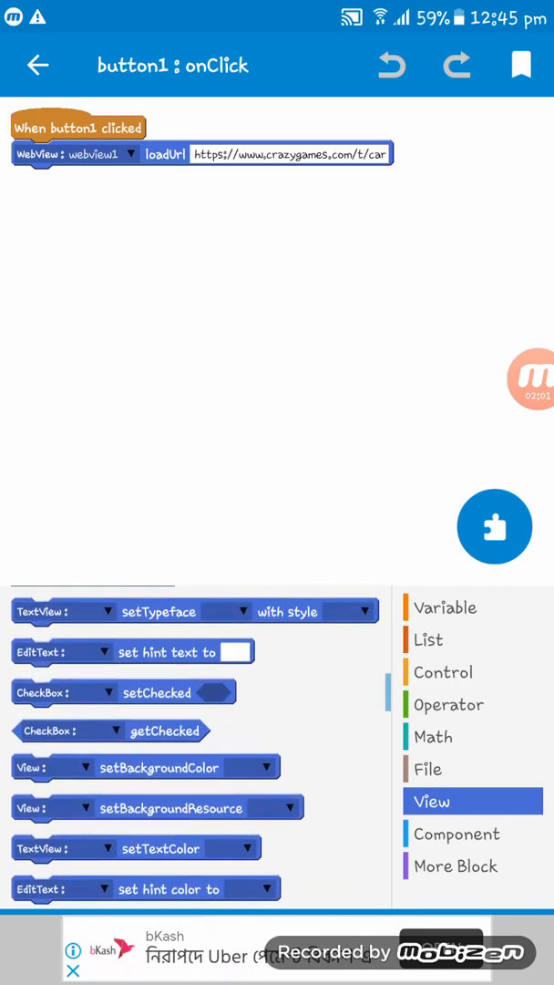
scroll(down, 3)
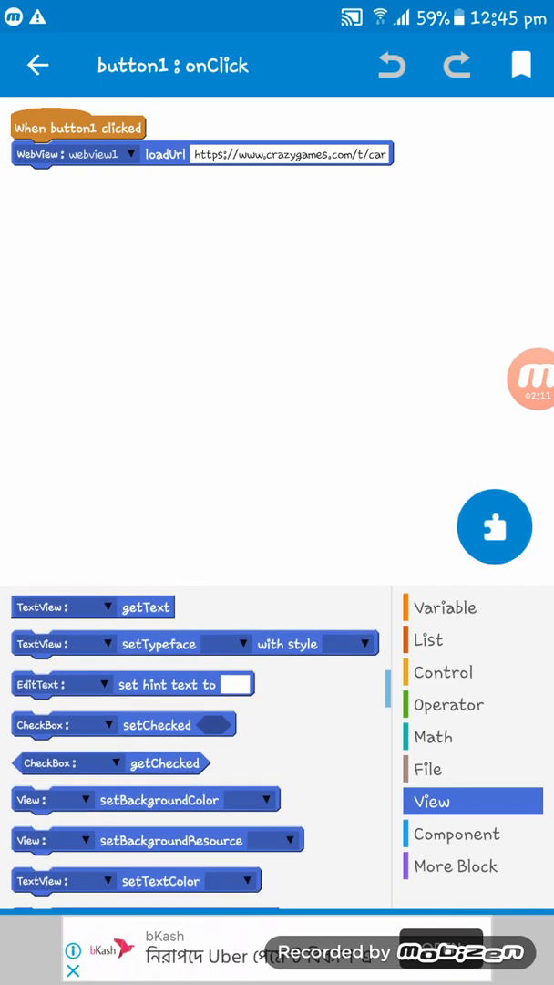
scroll(down, 3)
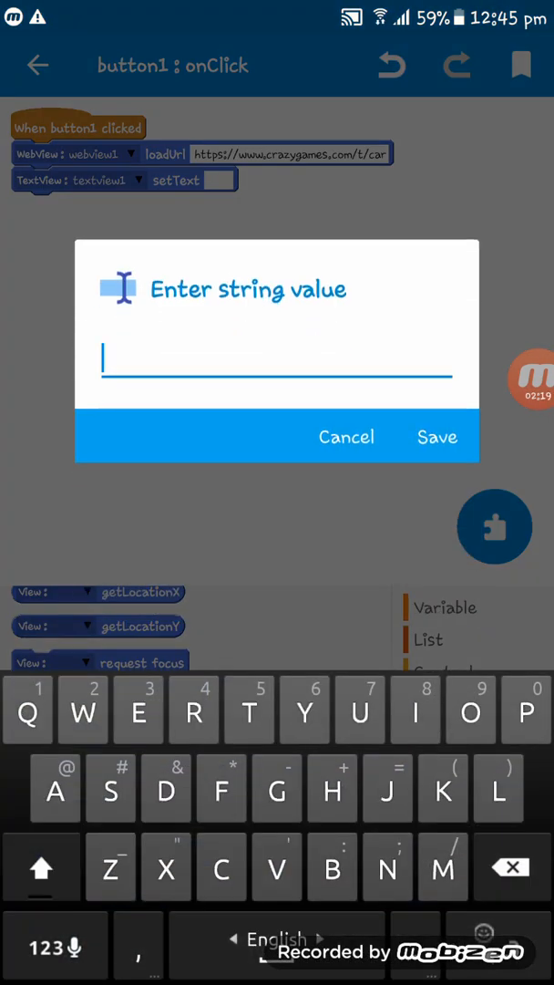
text(Playing)
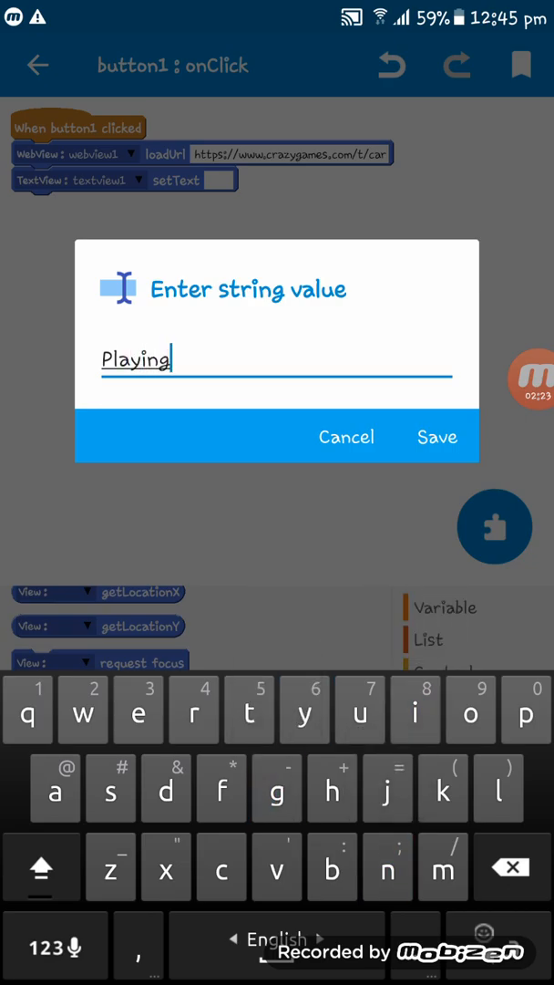
click(437, 436)
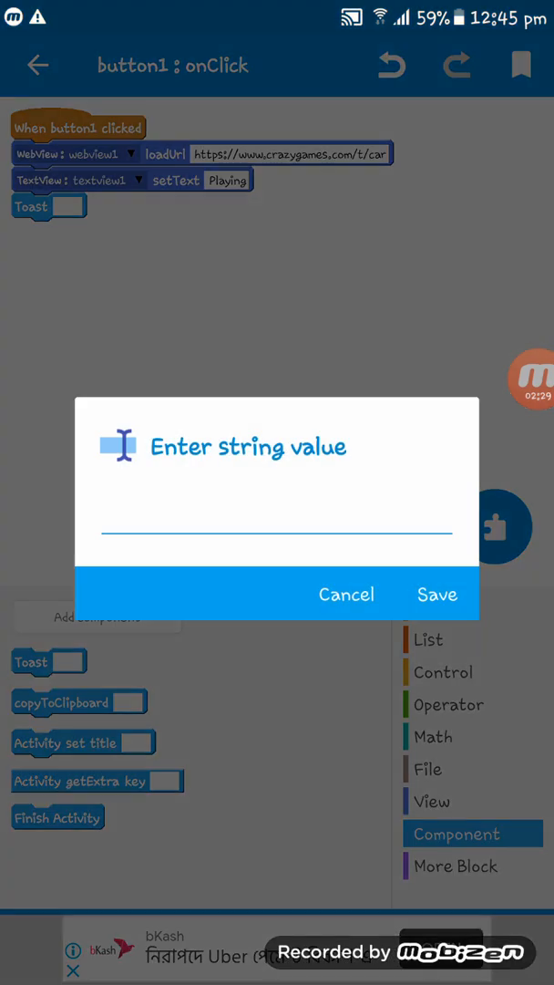
Step: Enter 'Game is Starting' as the Toast block's message and save it
click(277, 527)
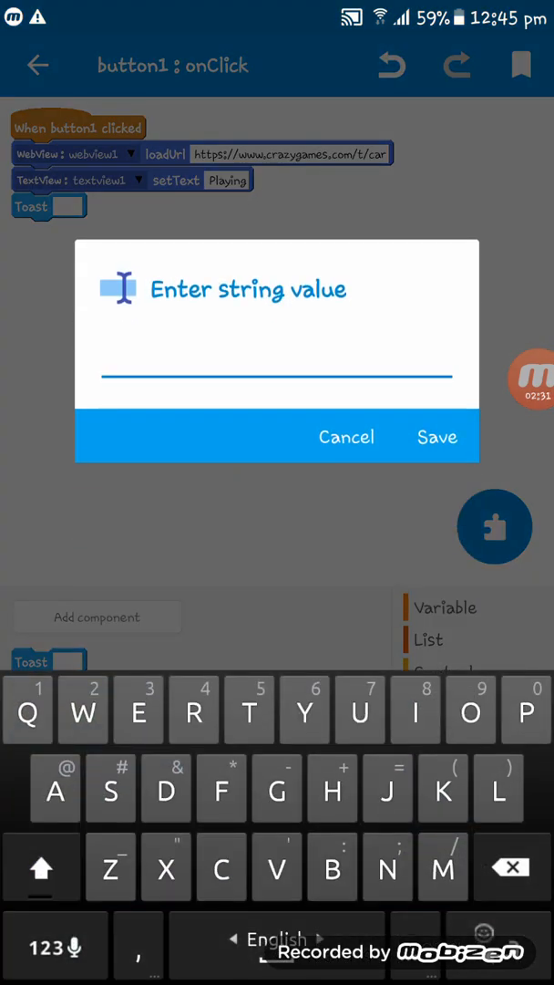
text(Game)
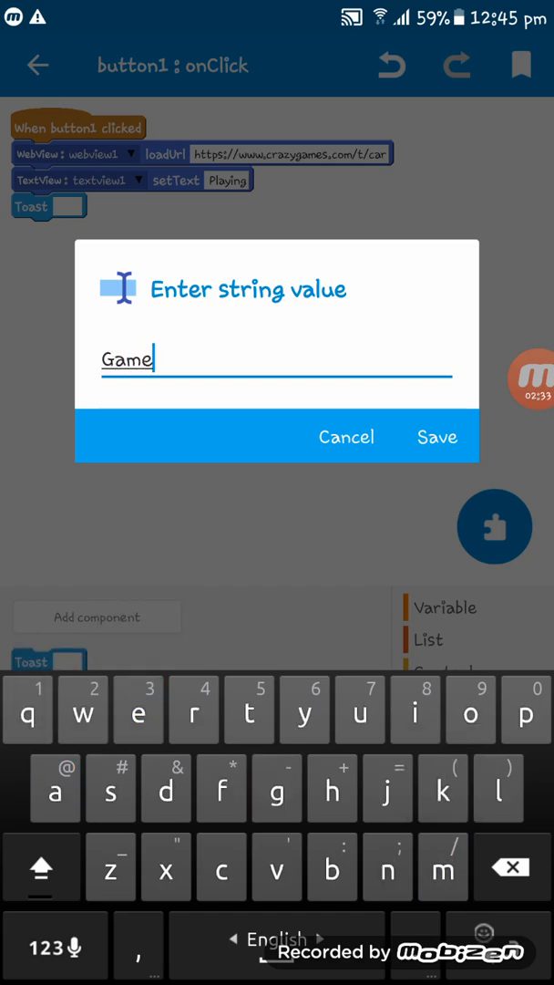
text(is Starting)
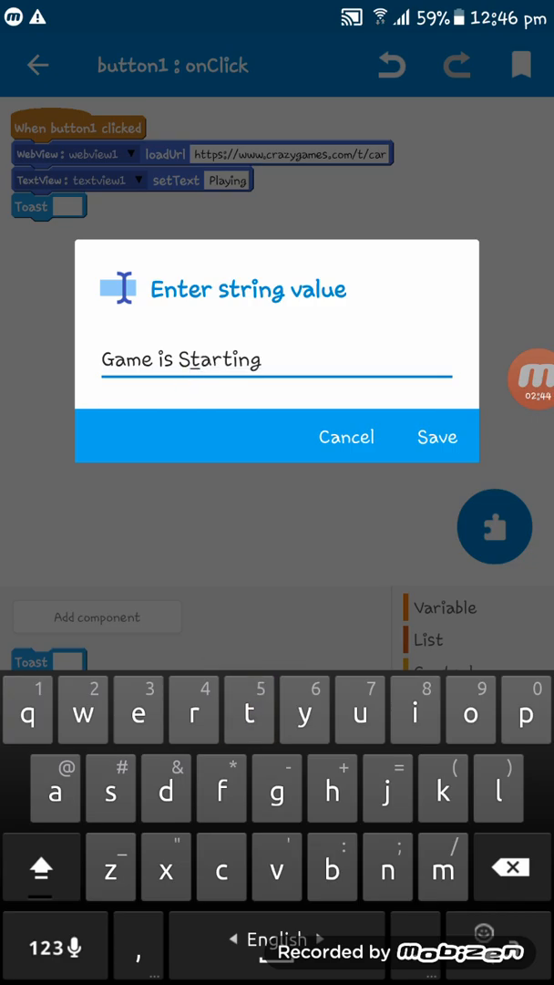
click(438, 437)
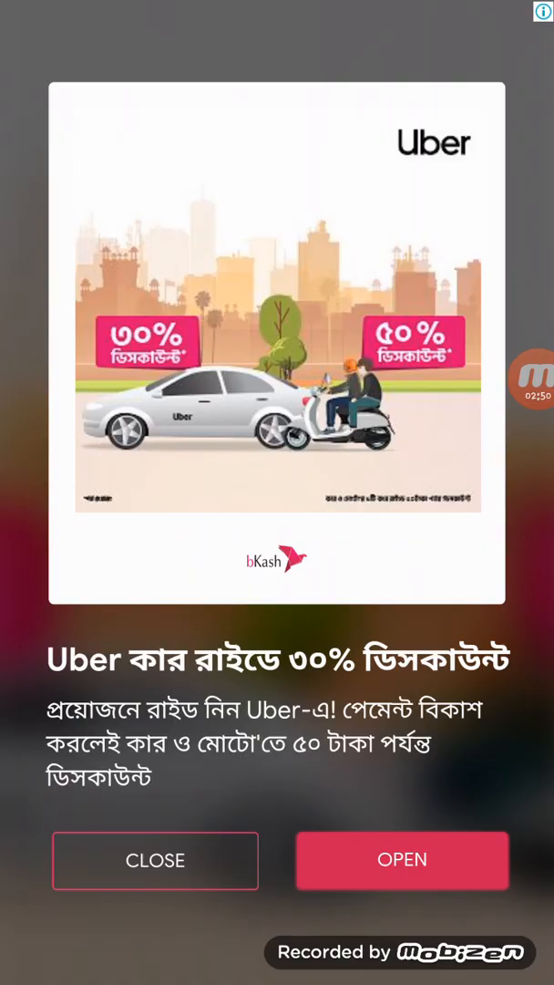
Step: Close the full-screen Uber advertisement covering the editor
click(155, 860)
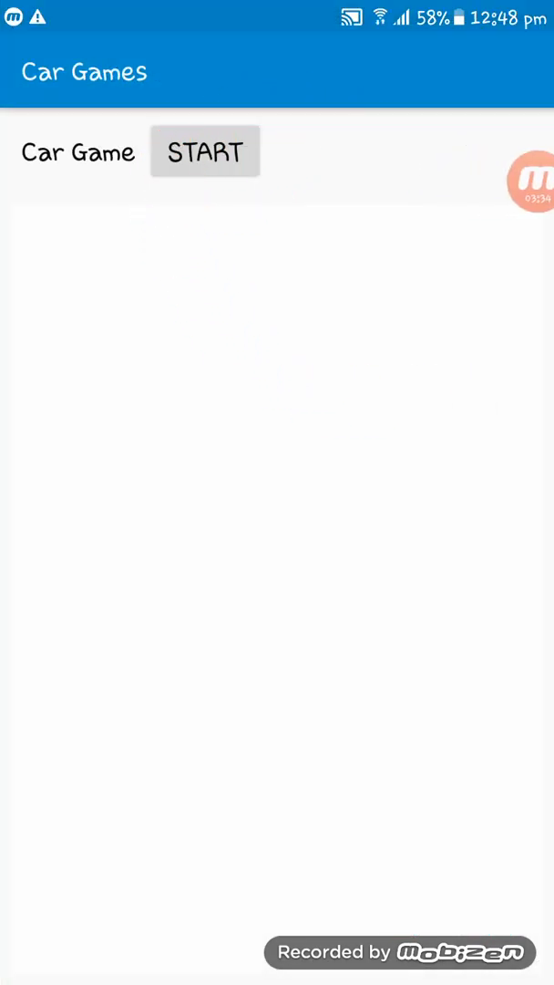
Step: Press START in the Car Games app and scroll through the loaded CrazyGames car page
click(205, 151)
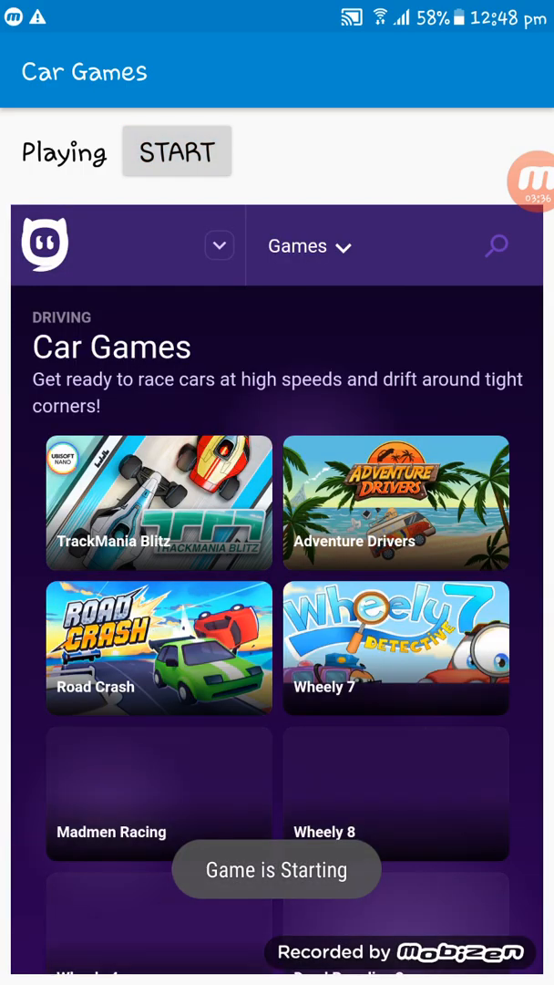
scroll(down, 3)
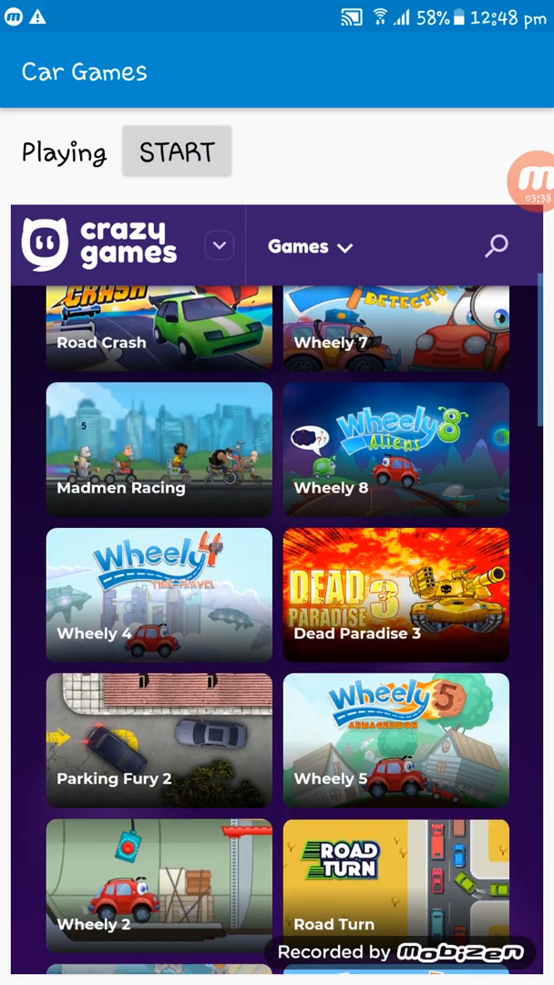
scroll(down, 3)
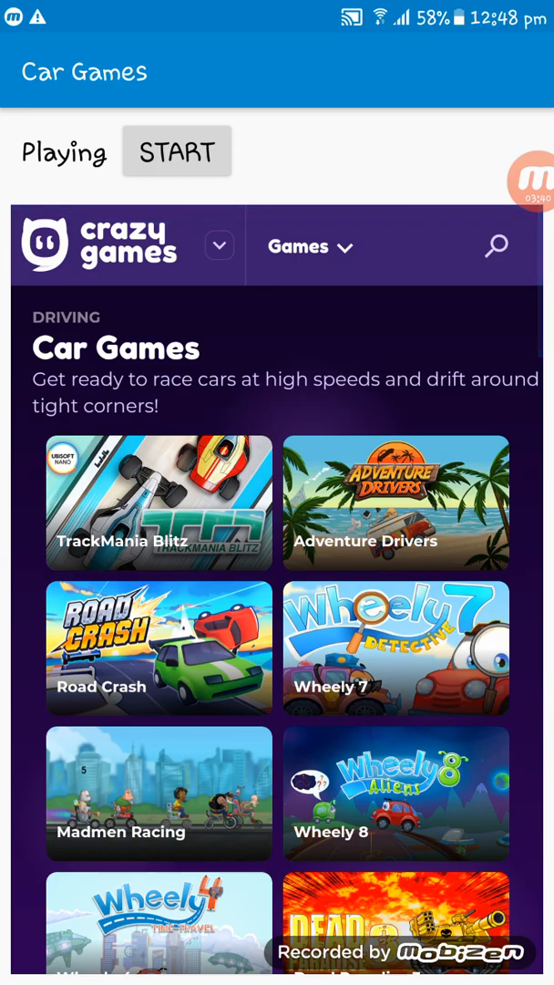
scroll(down, 3)
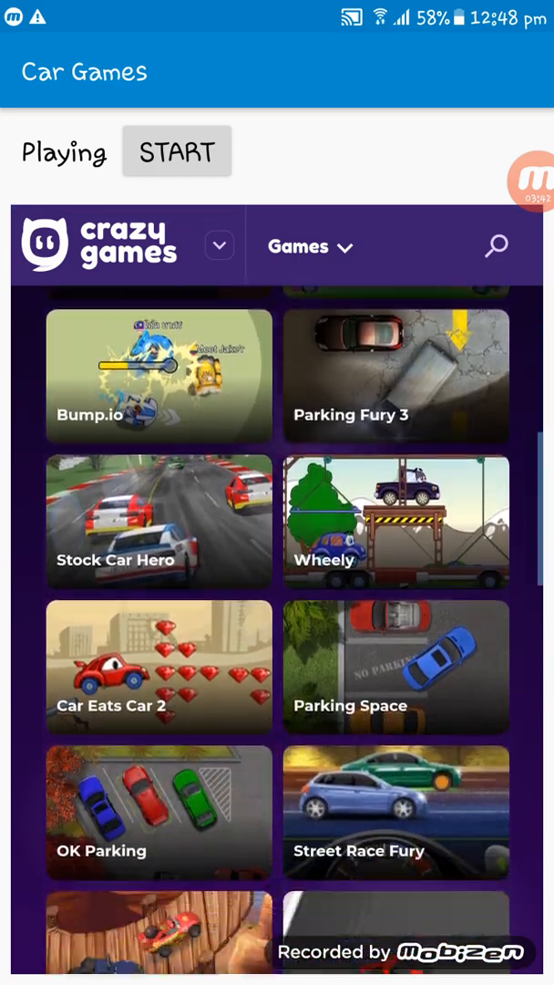
scroll(down, 3)
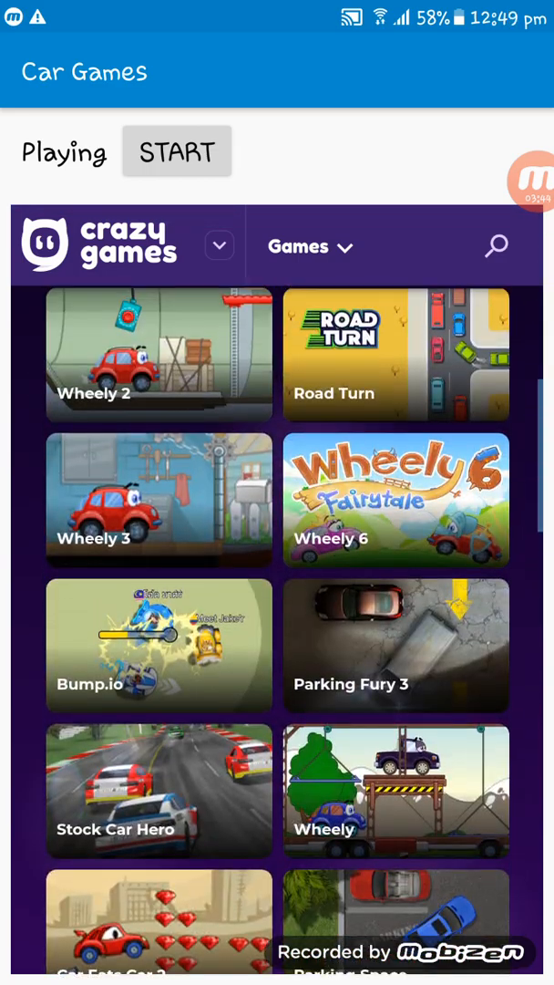